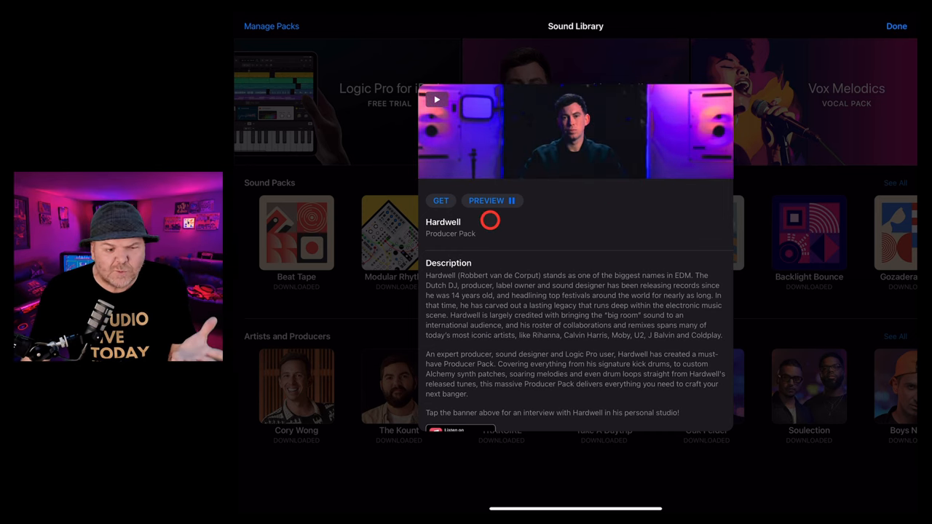
Open the Hardwell Producer Pack in the Sound Library and download it
{"action": "scroll", "scroll_direction": "down", "scroll_amount": 3}
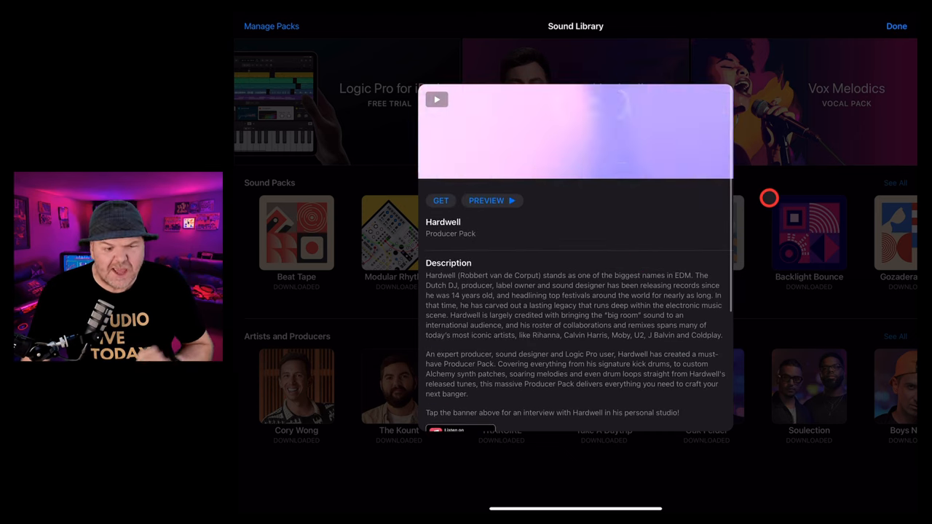
{"action": "left_click", "coordinate": [896, 27]}
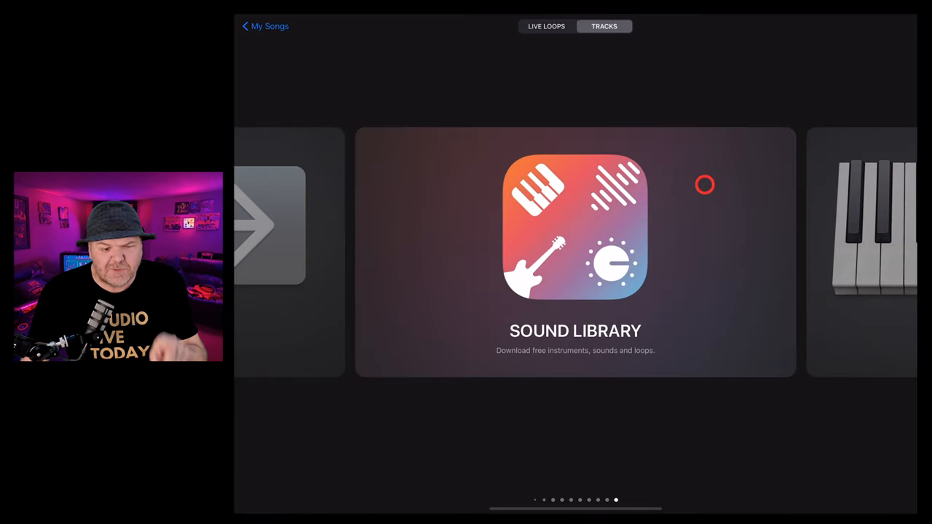
{"action": "left_click", "coordinate": [575, 227]}
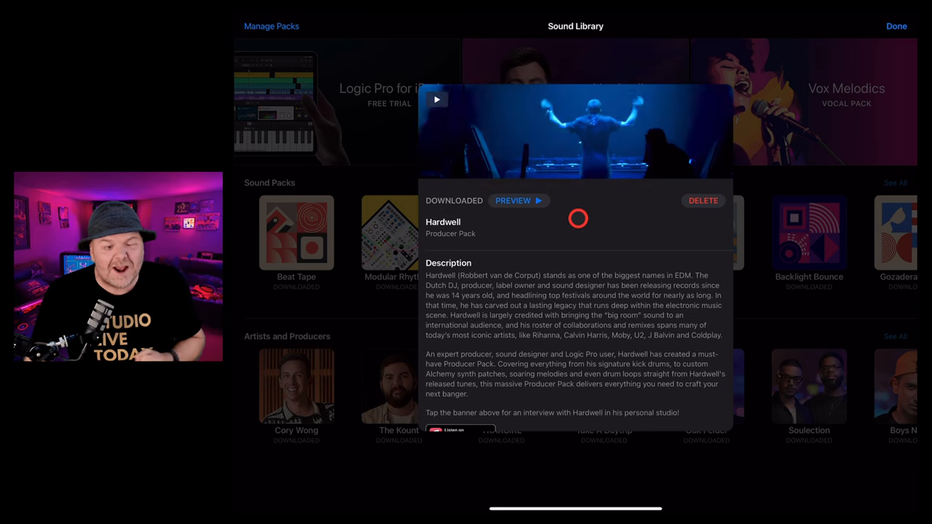
Filter the Loop Browser to the Hardwell sound pack, listing 411 loops
{"action": "left_click", "coordinate": [896, 26]}
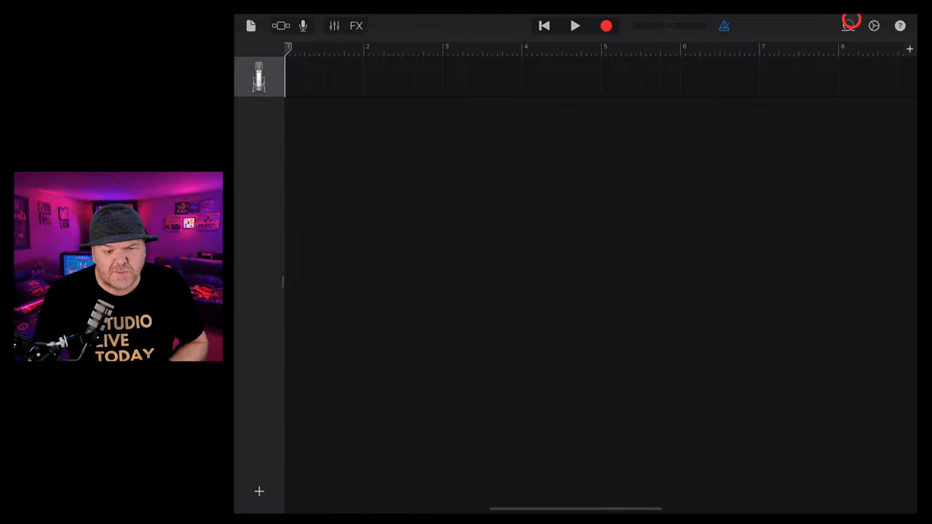
{"action": "left_click", "coordinate": [849, 25]}
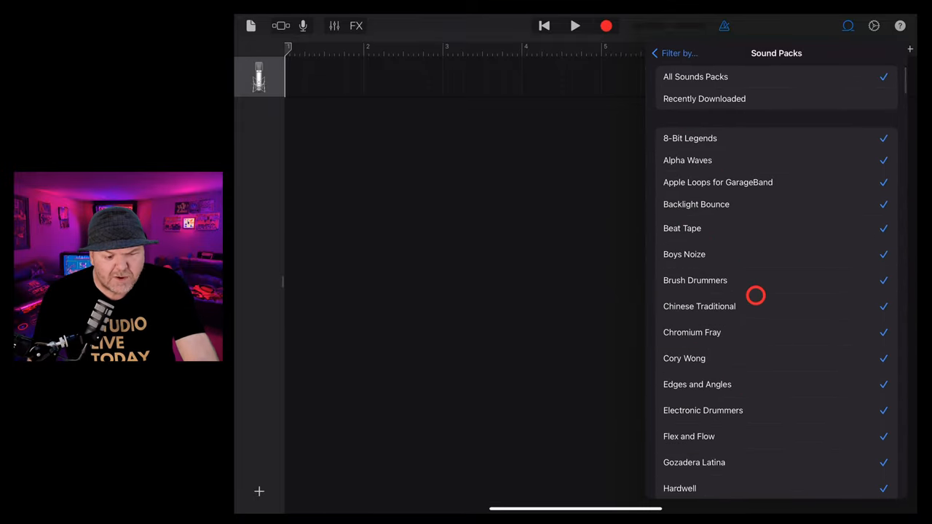
{"action": "scroll", "scroll_direction": "down", "scroll_amount": 3}
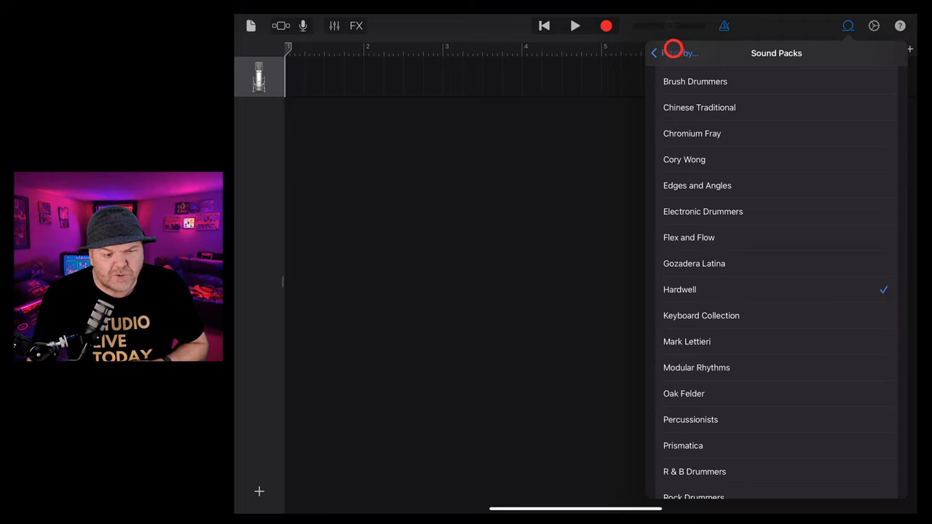
{"action": "left_click", "coordinate": [654, 52]}
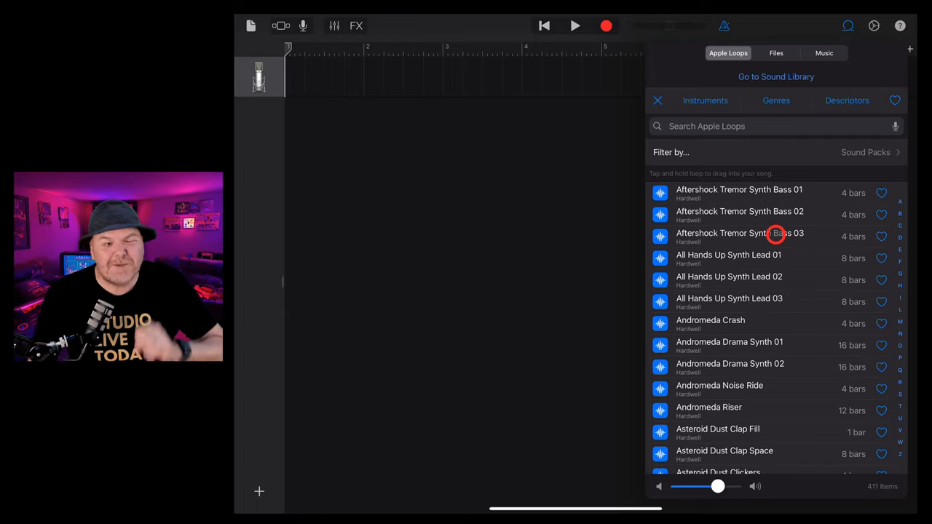
Drag the Hardwell loop Higher Level Synth Bass 01 onto a new track
{"action": "scroll", "scroll_direction": "down", "scroll_amount": 3}
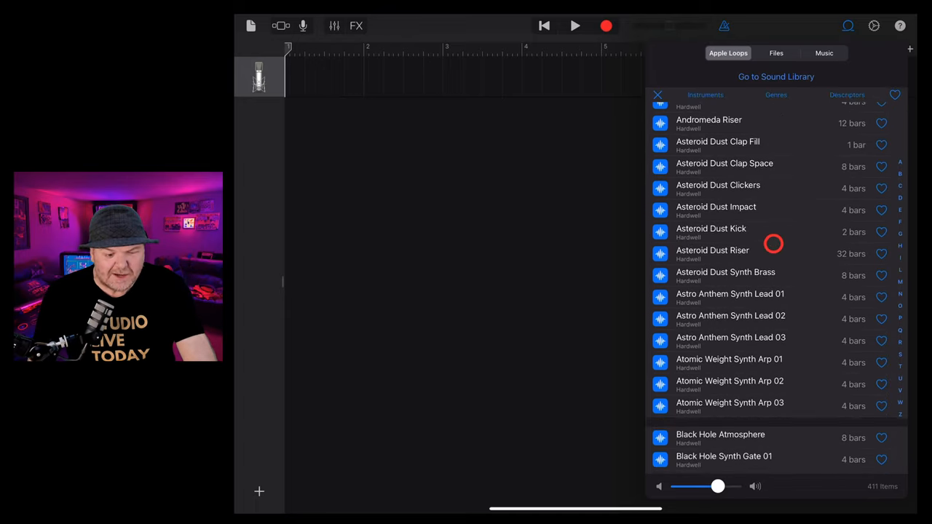
{"action": "scroll", "scroll_direction": "down", "scroll_amount": 3}
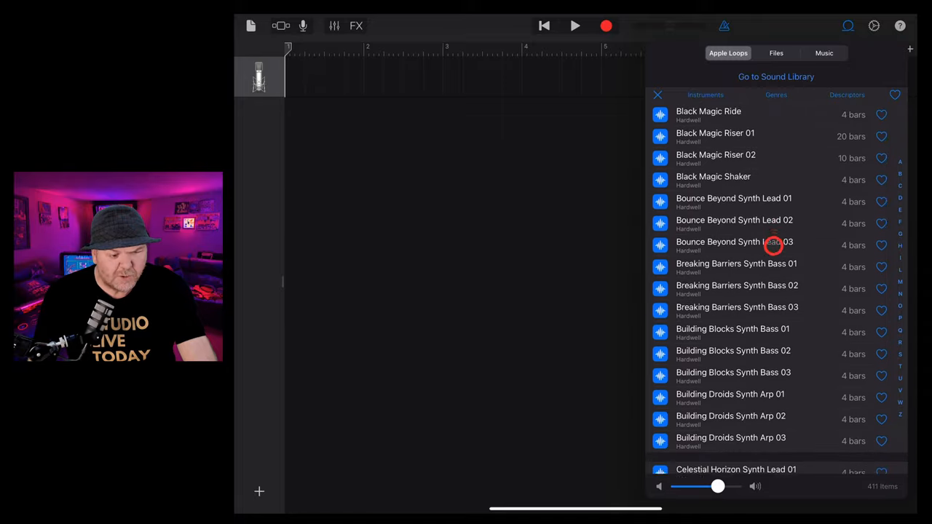
{"action": "scroll", "scroll_direction": "down", "scroll_amount": 3}
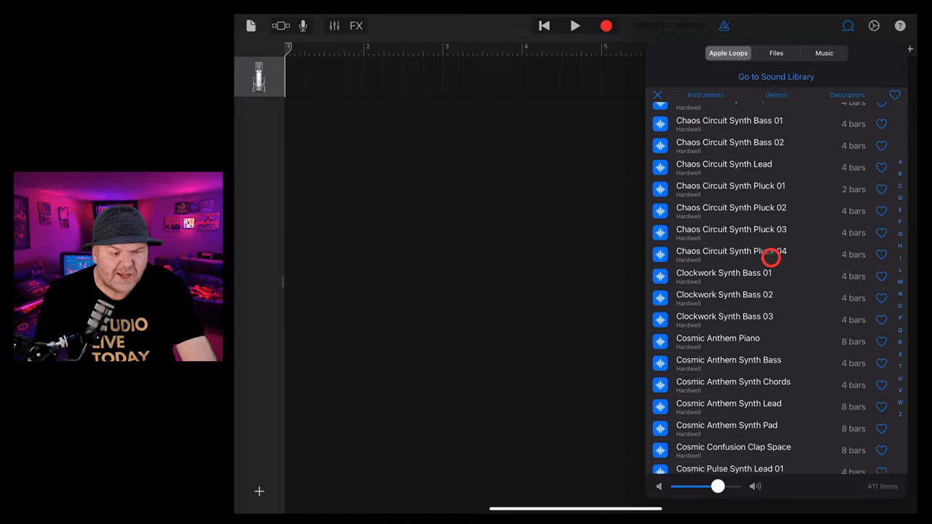
{"action": "scroll", "scroll_direction": "down", "scroll_amount": 3}
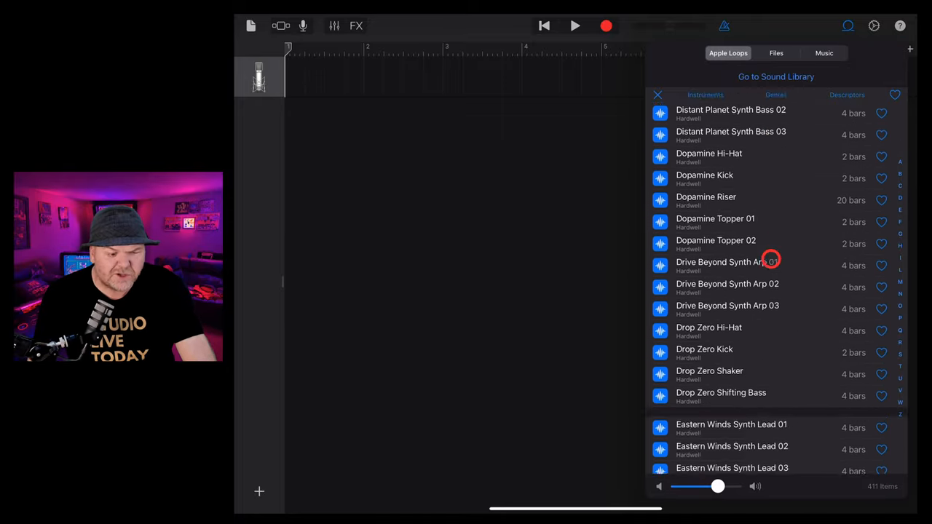
{"action": "scroll", "scroll_direction": "down", "scroll_amount": 3}
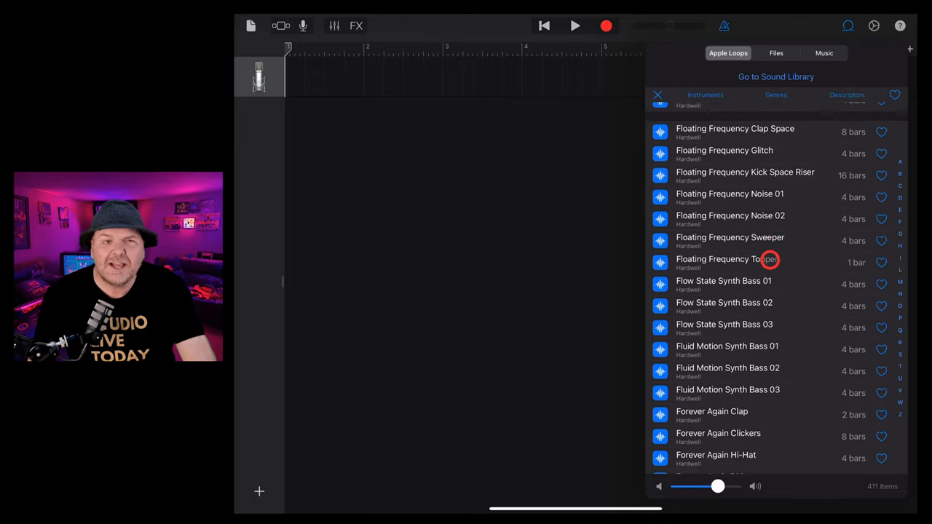
{"action": "scroll", "scroll_direction": "down", "scroll_amount": 3}
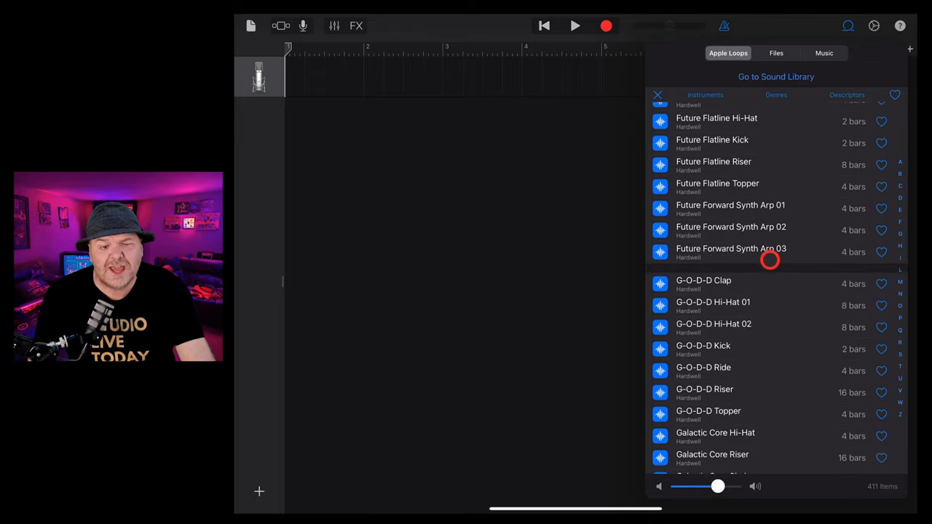
{"action": "scroll", "scroll_direction": "down", "scroll_amount": 3}
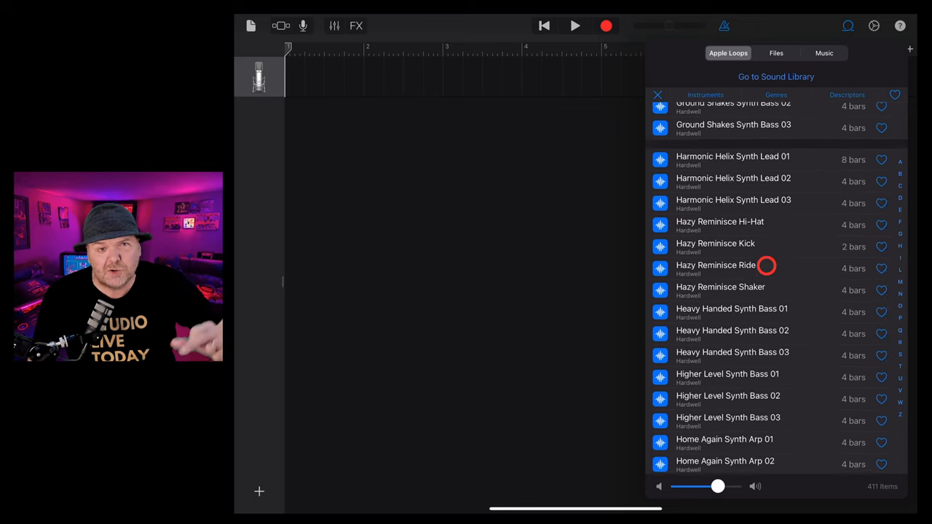
{"action": "scroll", "scroll_direction": "down", "scroll_amount": 3}
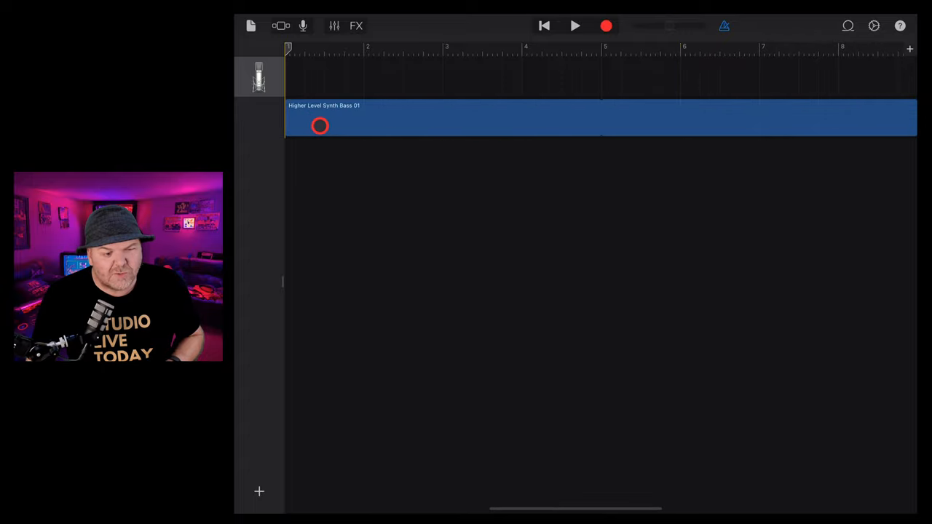
Play the Higher Level Synth Bass 01 loop, then stop playback
{"action": "left_click", "coordinate": [606, 25]}
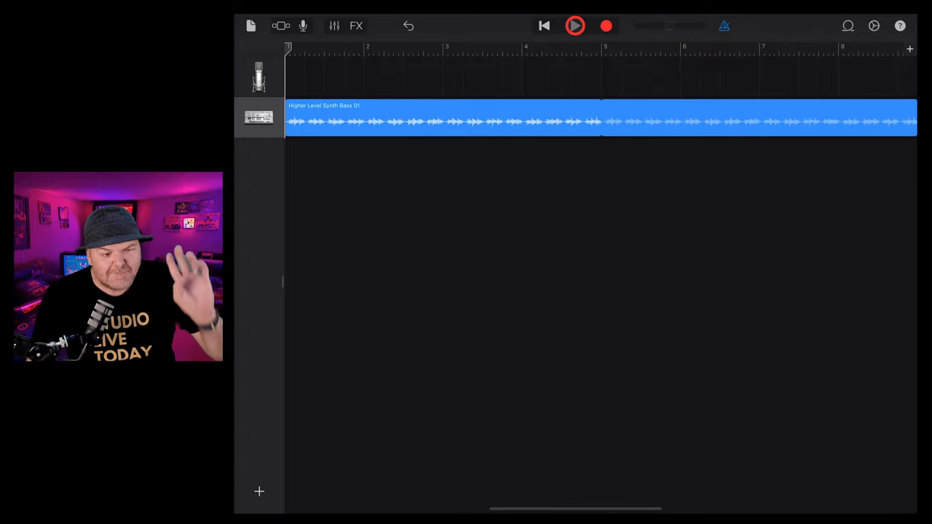
{"action": "left_click", "coordinate": [574, 25]}
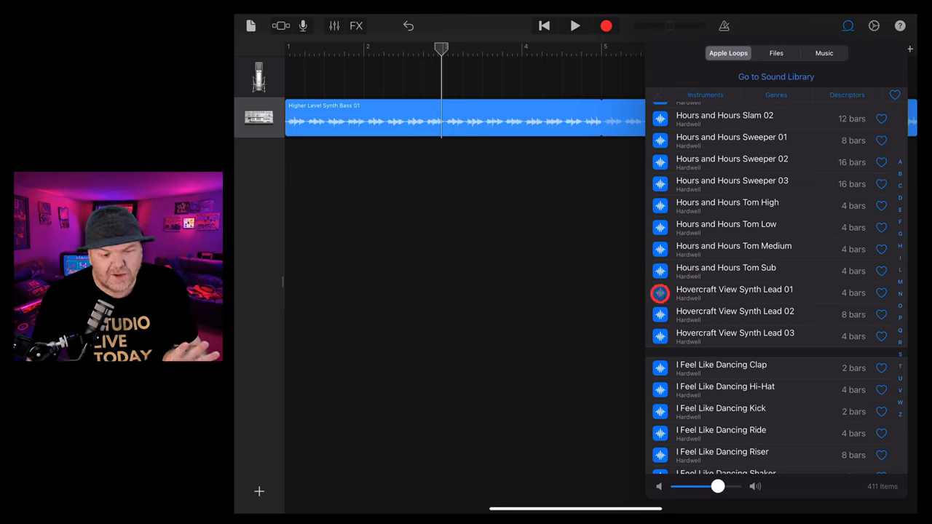
Preview Hovercraft View Synth Lead 01 and play it together with the bass from the start
{"action": "left_click", "coordinate": [733, 293]}
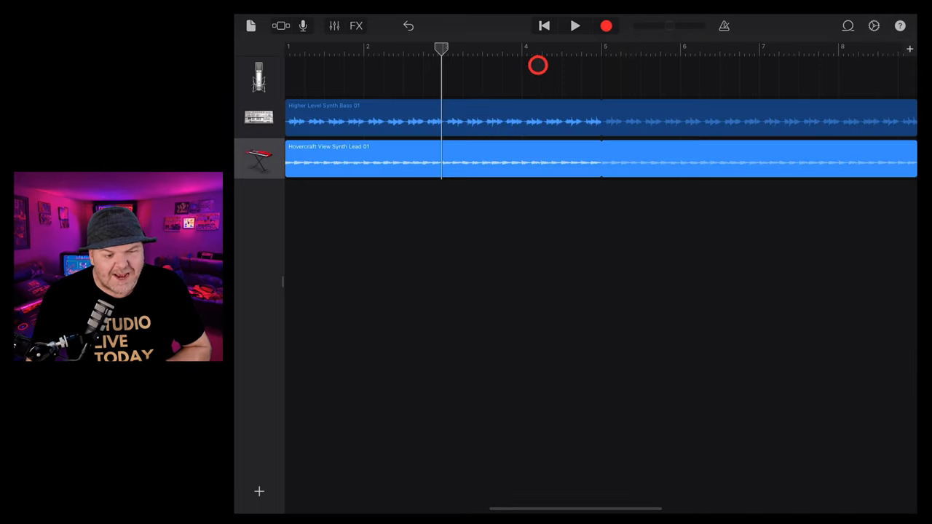
{"action": "left_click", "coordinate": [574, 26]}
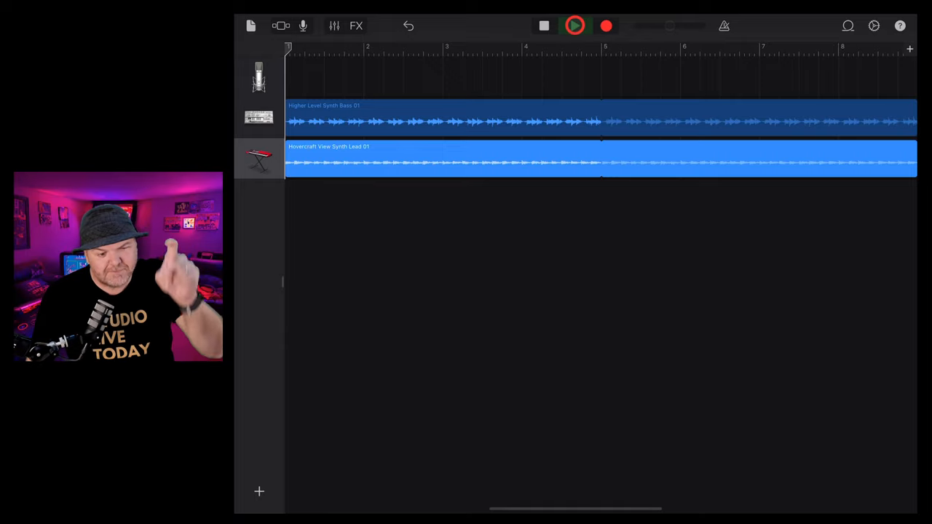
{"action": "left_click", "coordinate": [574, 25]}
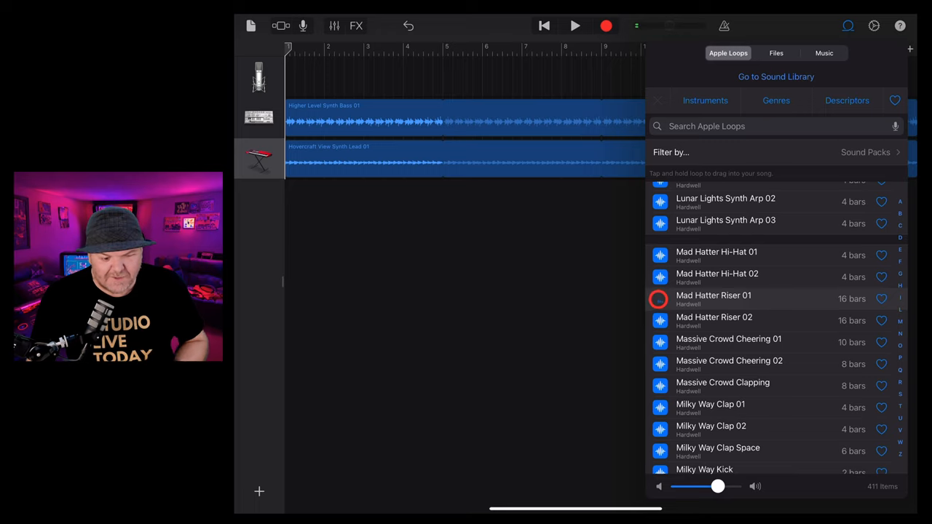
Drag the Mad Hatter Riser 01 loop into the song
{"action": "left_click_drag", "start_coordinate": [714, 298], "coordinate": [393, 200]}
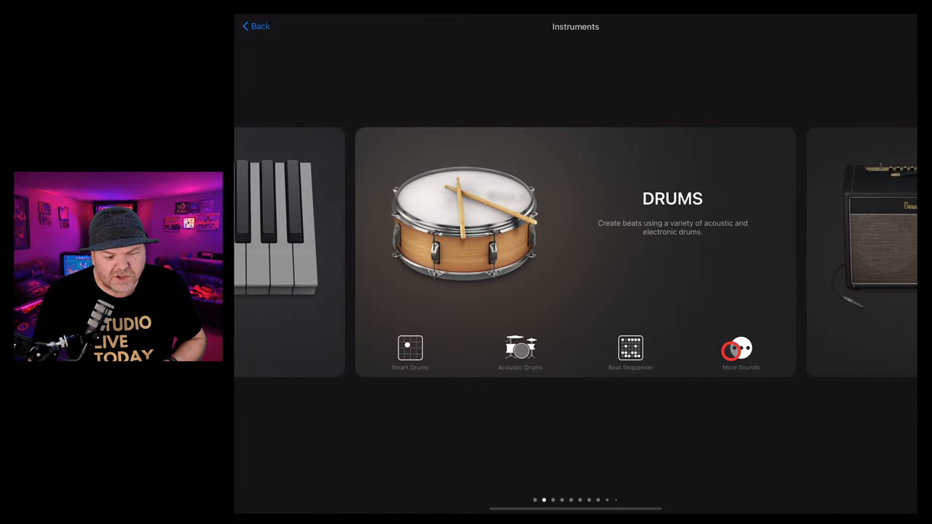
Load Hardwell's Hardwired electronic kit onto a new Beat Sequencer drum track
{"action": "left_click", "coordinate": [741, 348]}
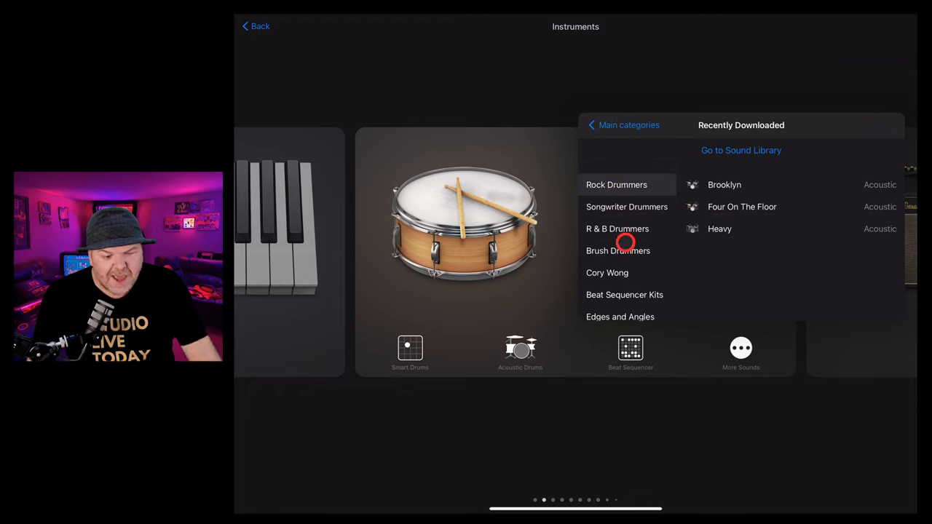
{"action": "scroll", "scroll_direction": "down", "scroll_amount": 3}
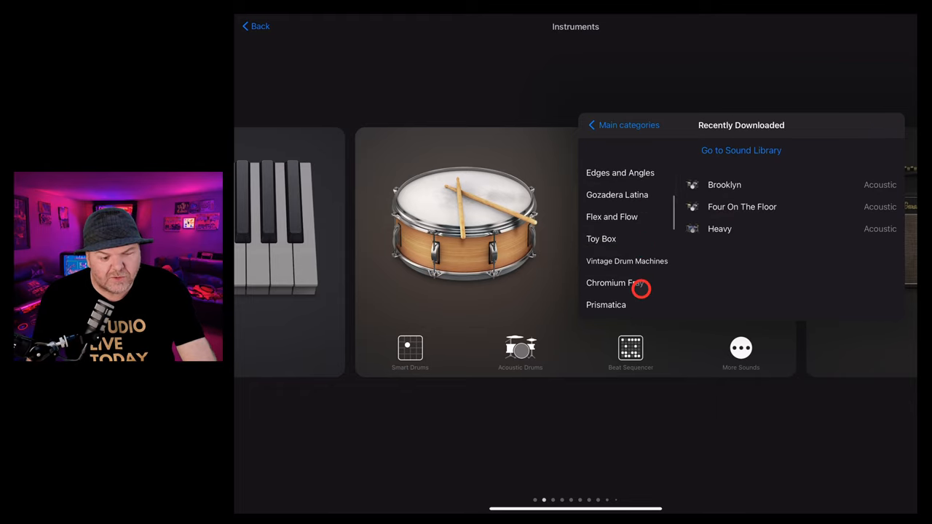
{"action": "scroll", "scroll_direction": "down", "scroll_amount": 3}
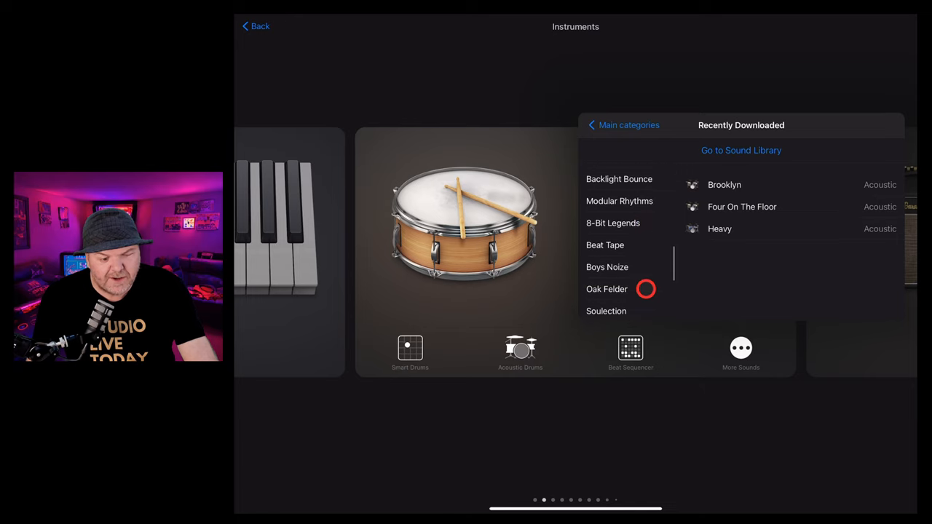
{"action": "scroll", "scroll_direction": "down", "scroll_amount": 3}
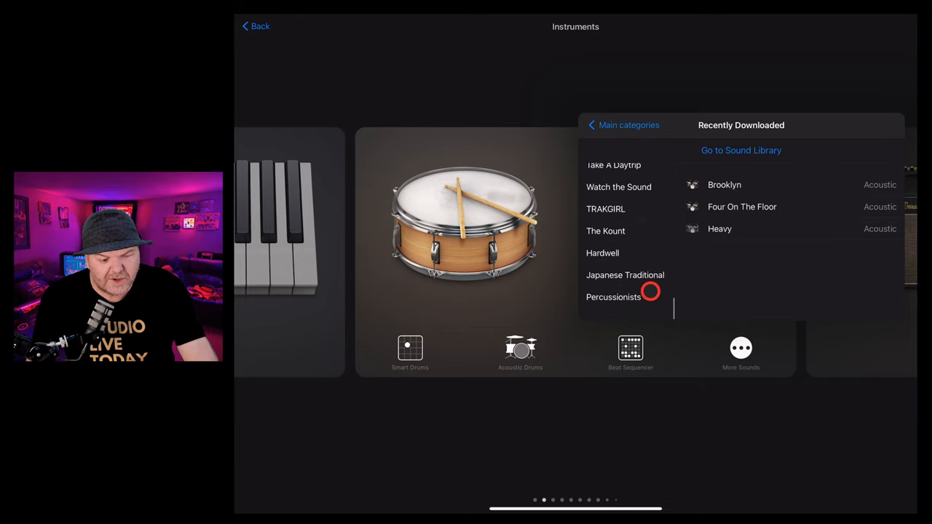
{"action": "left_click", "coordinate": [602, 253]}
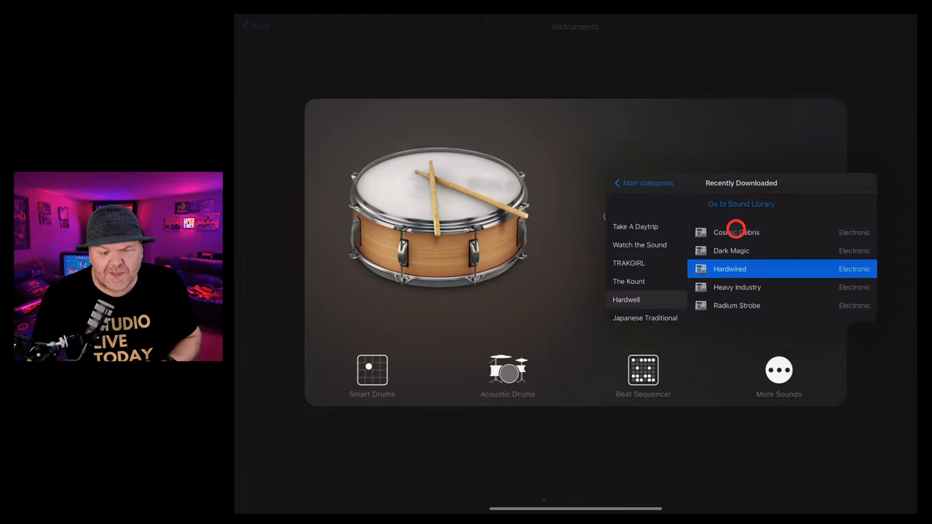
{"action": "left_click", "coordinate": [728, 268]}
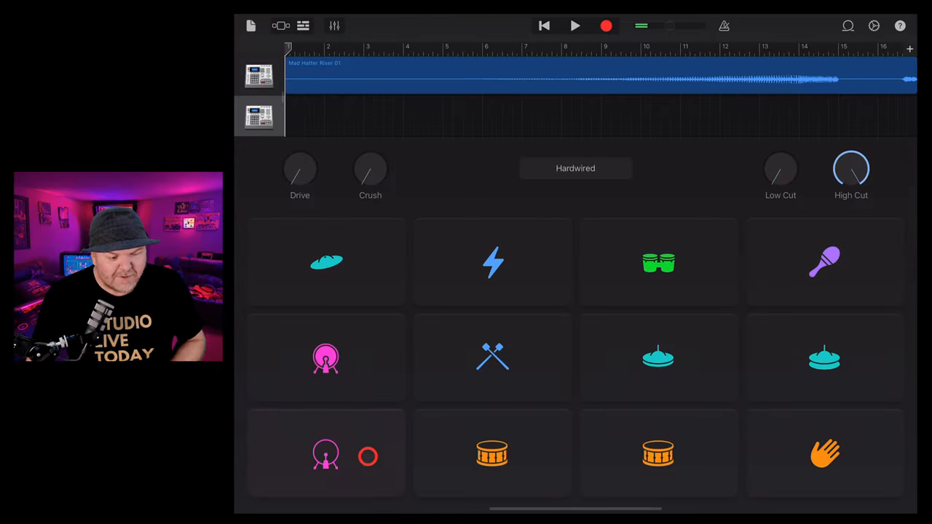
Record a take on the Hardwired drum track
{"action": "left_click", "coordinate": [657, 357]}
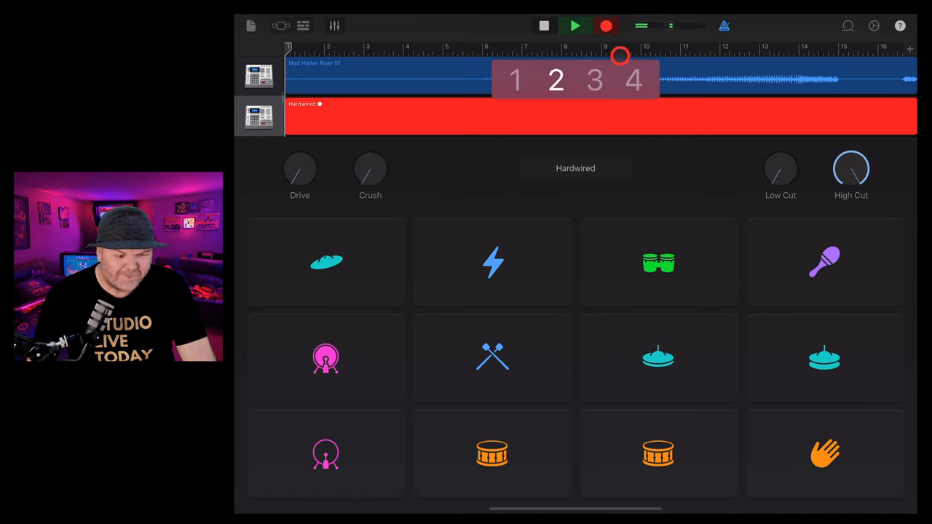
{"action": "left_click", "coordinate": [326, 453]}
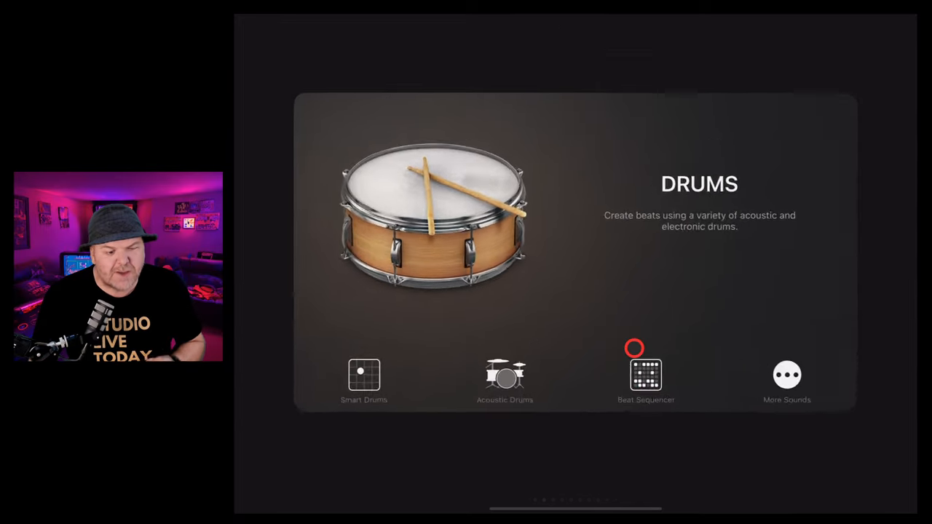
Load the Dark Magic kit from Recently Downloaded > Hardwell onto the third drum track
{"action": "left_click", "coordinate": [645, 374]}
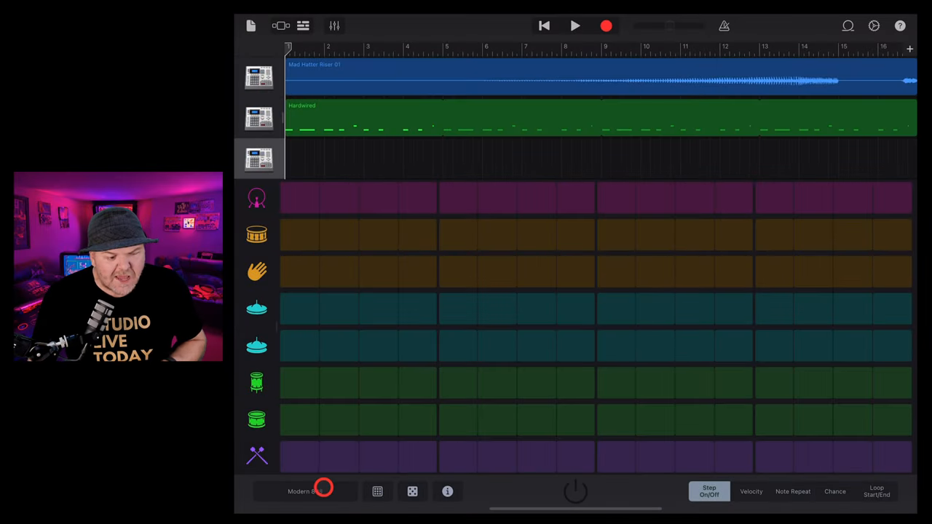
{"action": "left_click", "coordinate": [304, 491]}
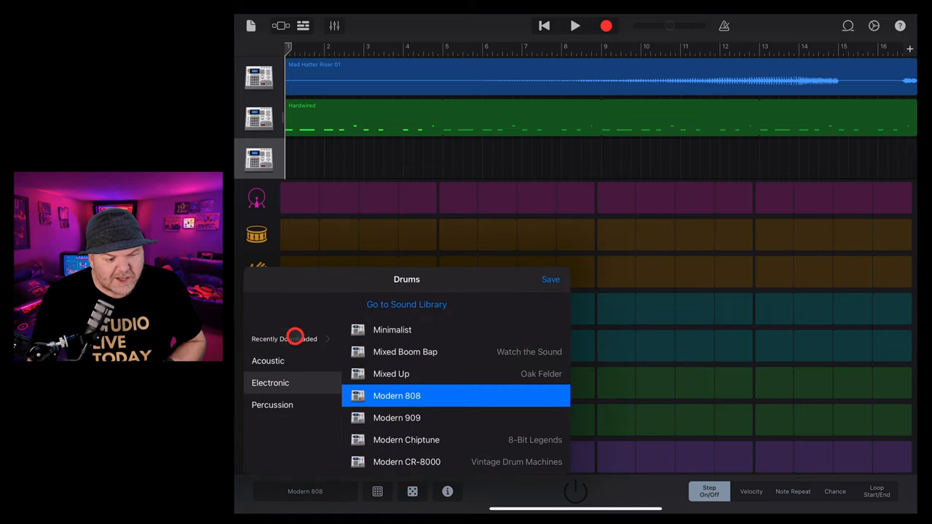
{"action": "left_click", "coordinate": [294, 338]}
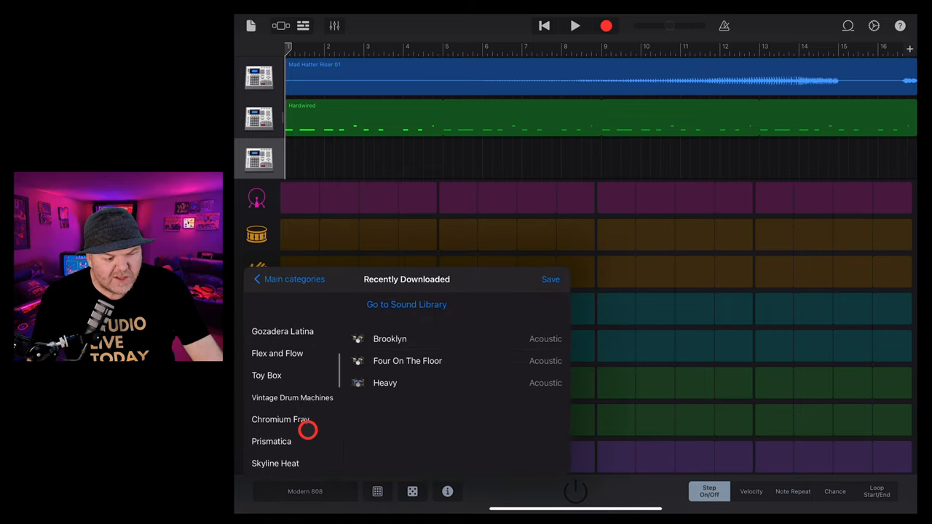
{"action": "scroll", "scroll_direction": "down", "scroll_amount": 3}
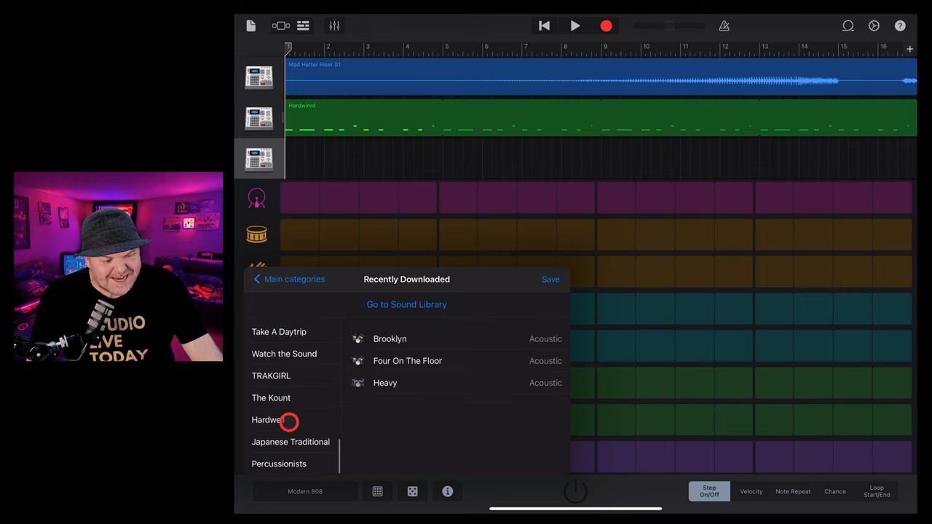
{"action": "left_click", "coordinate": [268, 419]}
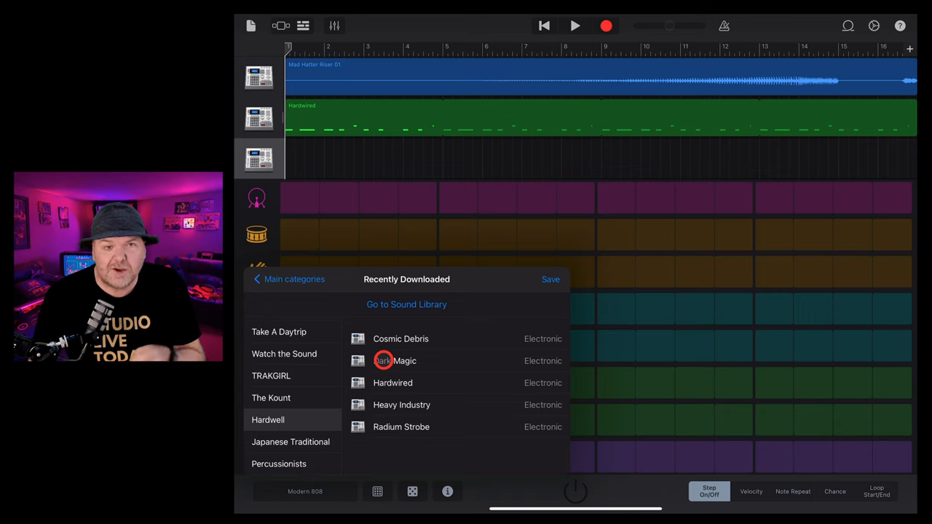
{"action": "left_click", "coordinate": [395, 360]}
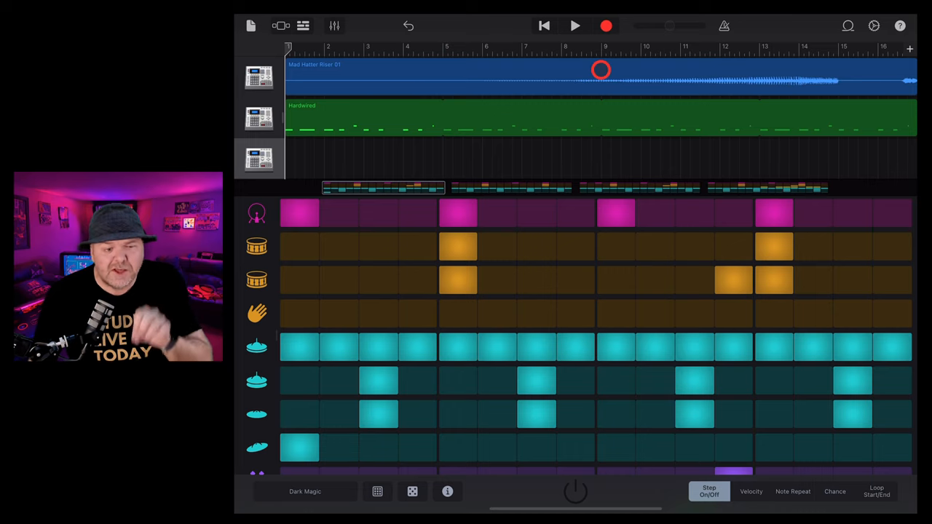
Record the Dark Magic drum pattern into its track
{"action": "left_click", "coordinate": [605, 26]}
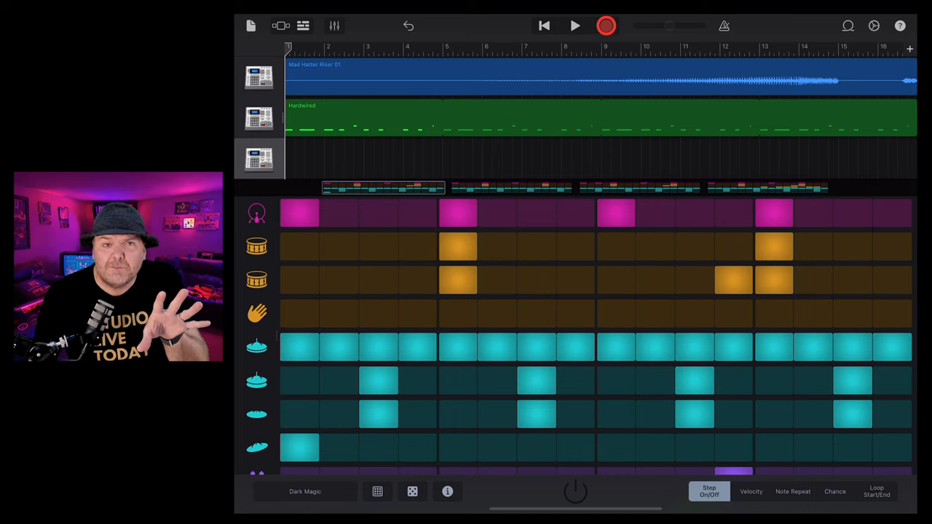
{"action": "left_click", "coordinate": [574, 25]}
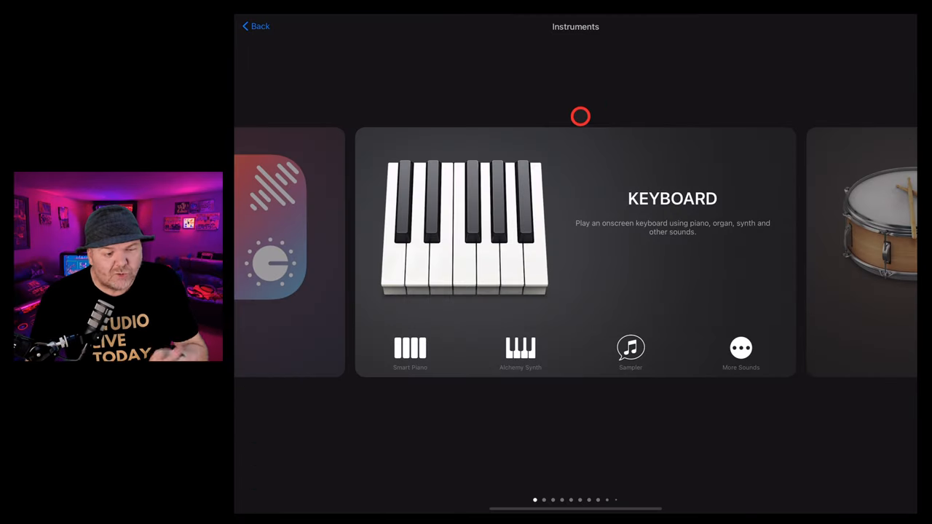
Browse Keyboard More Sounds > Recently Downloaded > Hardwell and scroll through the synths to Big Wave Lead
{"action": "left_click", "coordinate": [740, 347]}
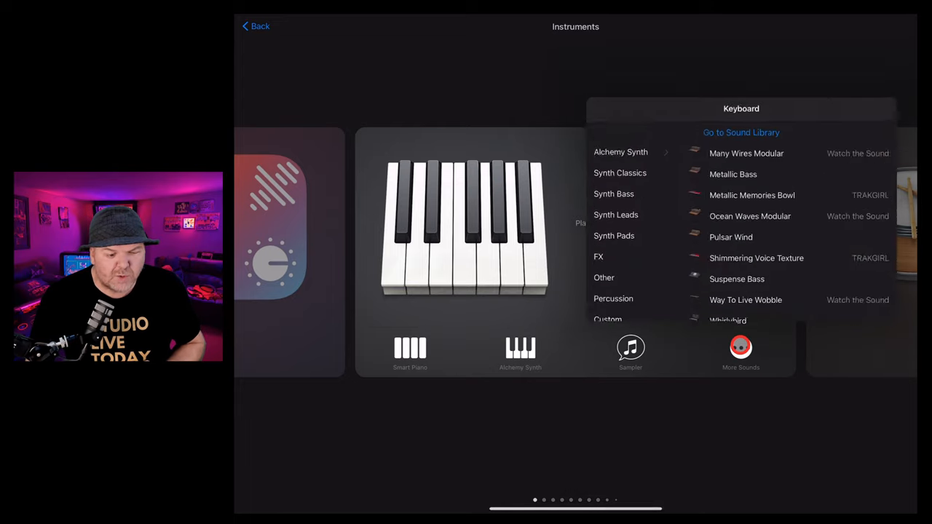
{"action": "left_click", "coordinate": [730, 236]}
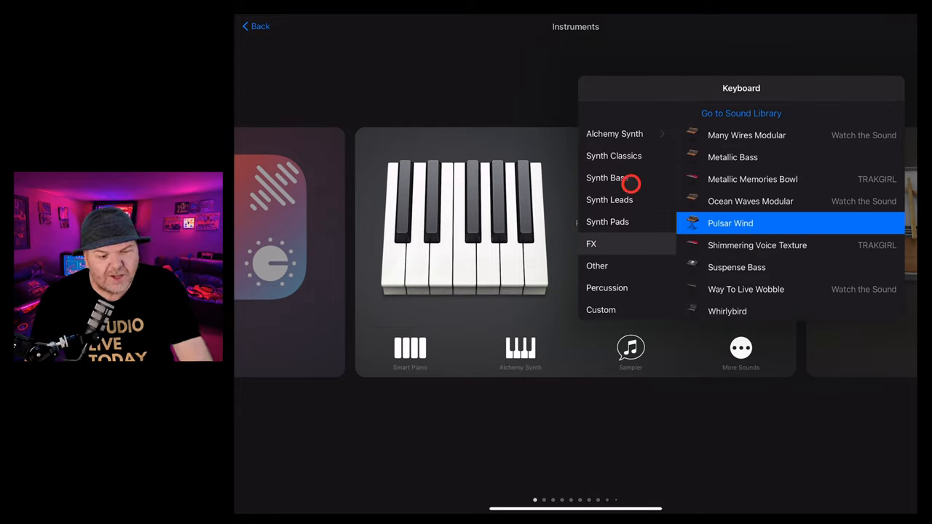
{"action": "left_click", "coordinate": [619, 148]}
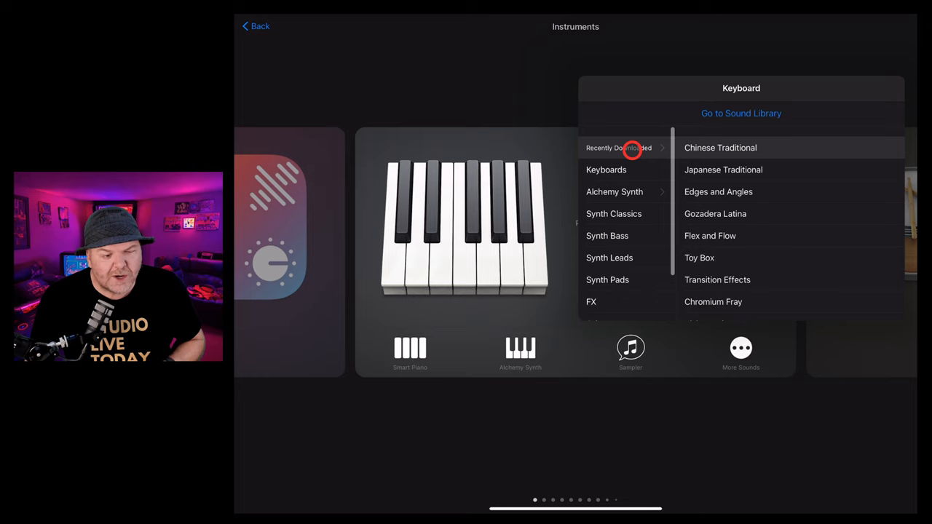
{"action": "left_click", "coordinate": [619, 147]}
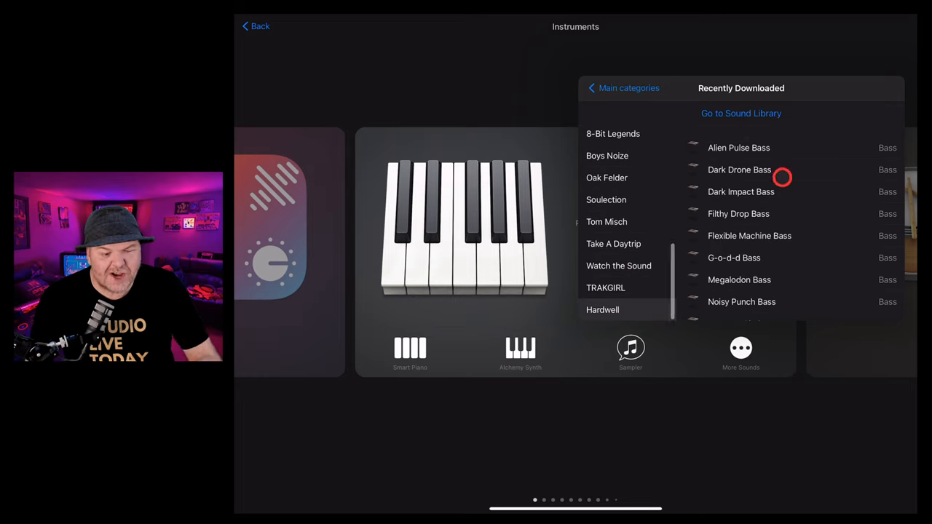
{"action": "scroll", "scroll_direction": "down", "scroll_amount": 3}
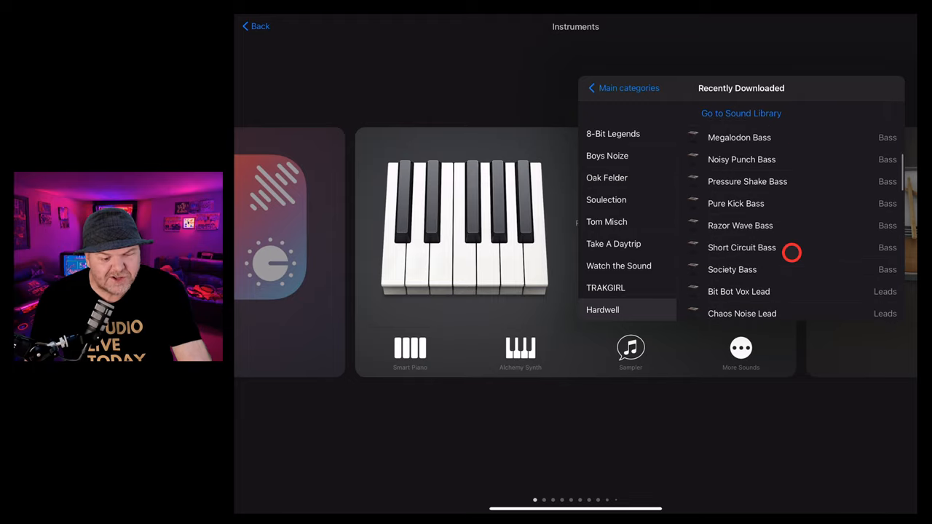
{"action": "scroll", "scroll_direction": "down", "scroll_amount": 3}
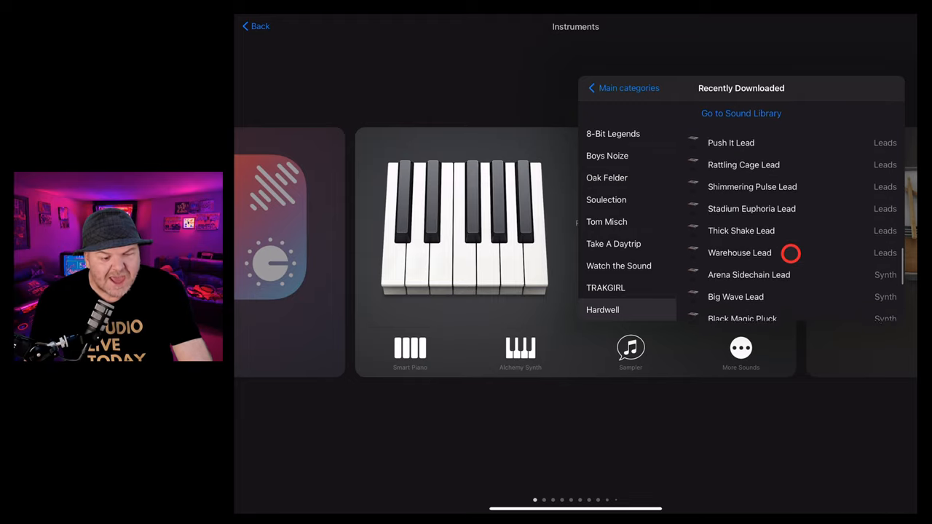
{"action": "scroll", "scroll_direction": "down", "scroll_amount": 3}
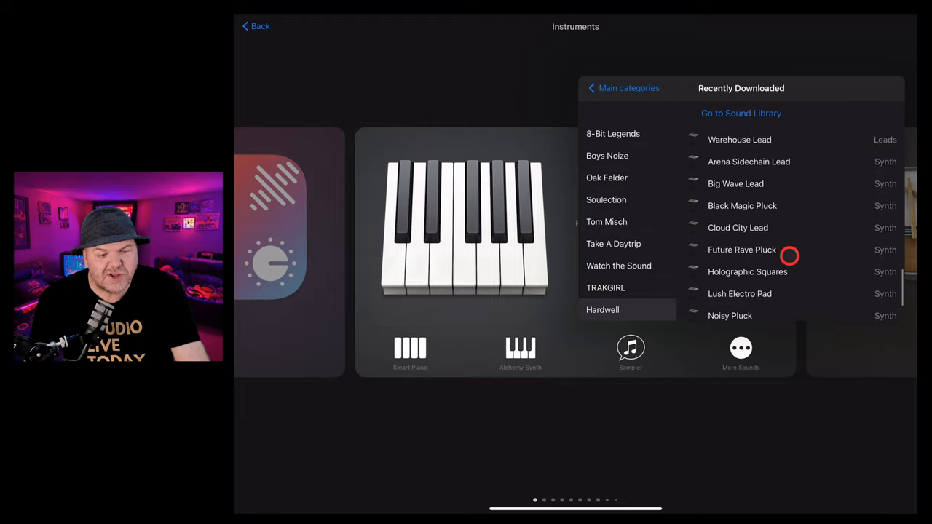
{"action": "scroll", "scroll_direction": "down", "scroll_amount": 3}
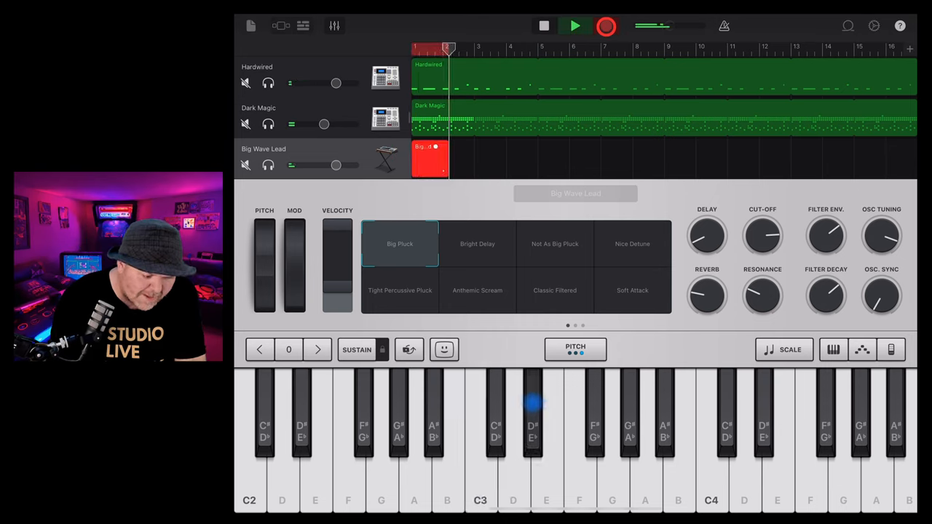
Stop recording the Big Wave Lead part
{"action": "left_click", "coordinate": [479, 436]}
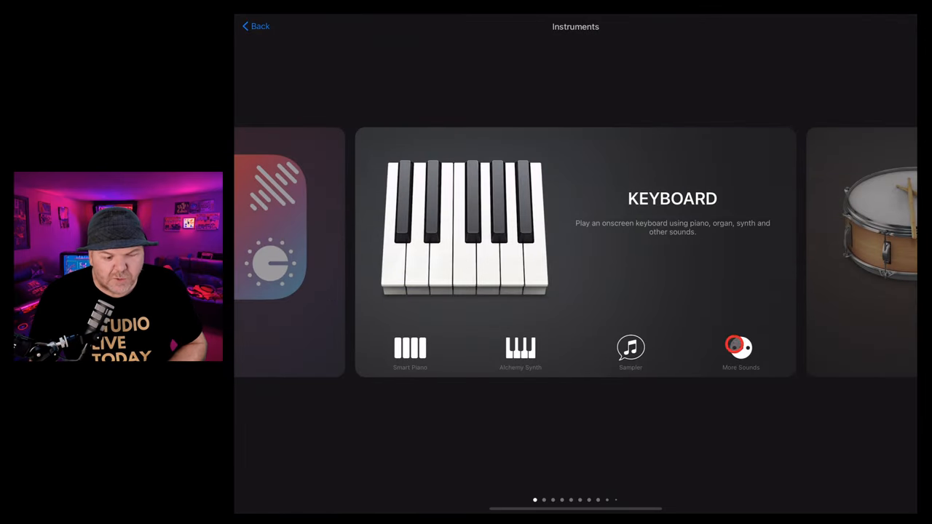
Pick the G-o-d-d Bass sound from the Hardwell keyboard sounds for a new track
{"action": "left_click", "coordinate": [741, 353]}
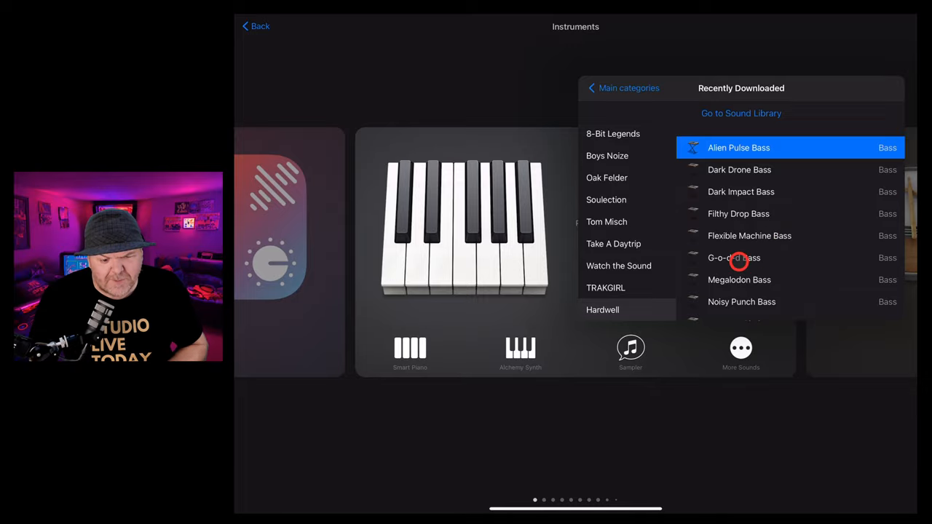
{"action": "left_click", "coordinate": [734, 258]}
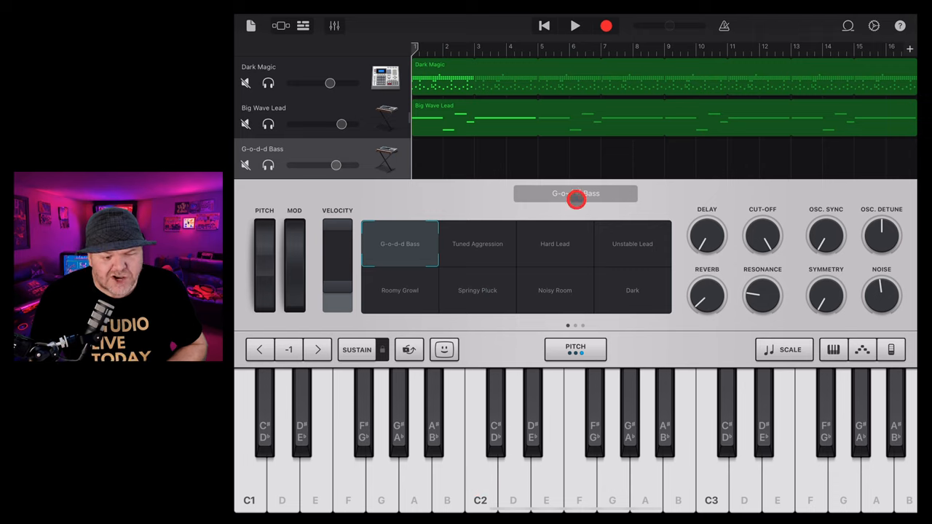
Try the Pure Kick Bass patch, then scroll and select Society Bass
{"action": "left_click", "coordinate": [574, 193]}
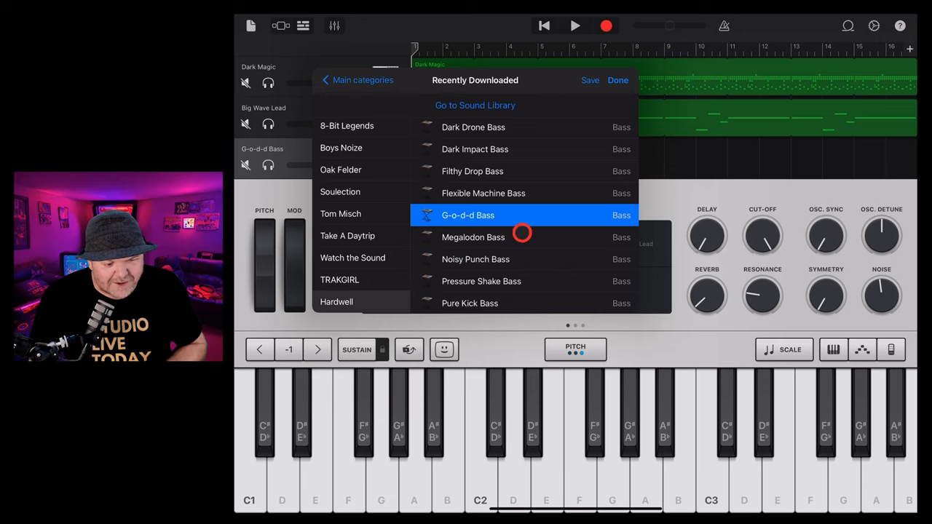
{"action": "mouse_move", "coordinate": [479, 306]}
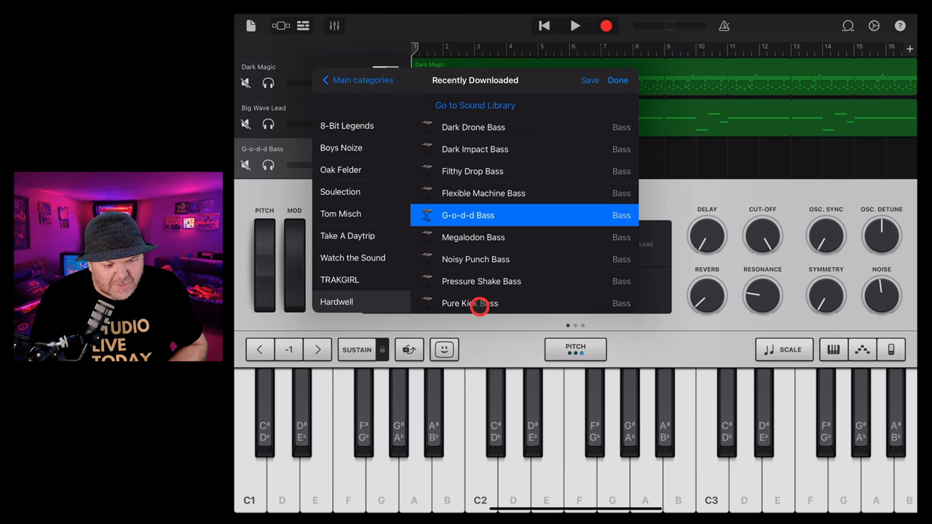
{"action": "left_click", "coordinate": [470, 303]}
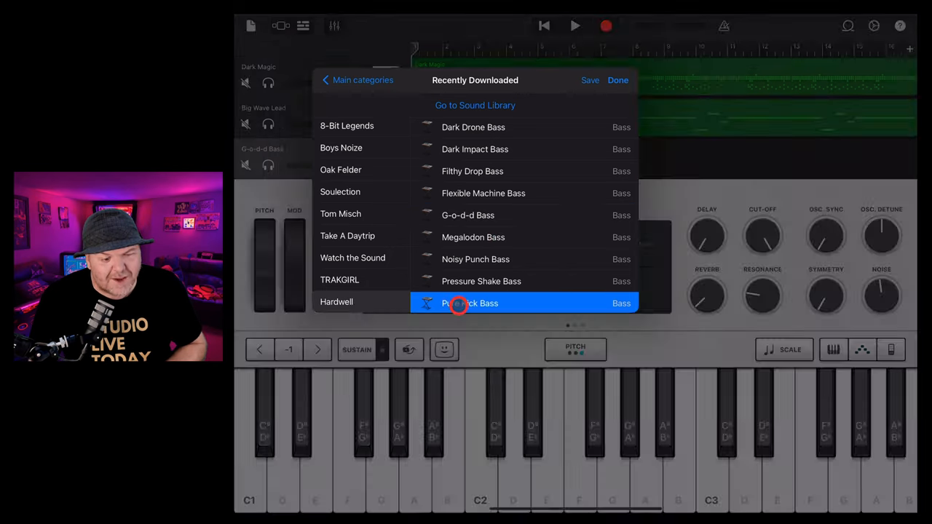
{"action": "left_click", "coordinate": [470, 303]}
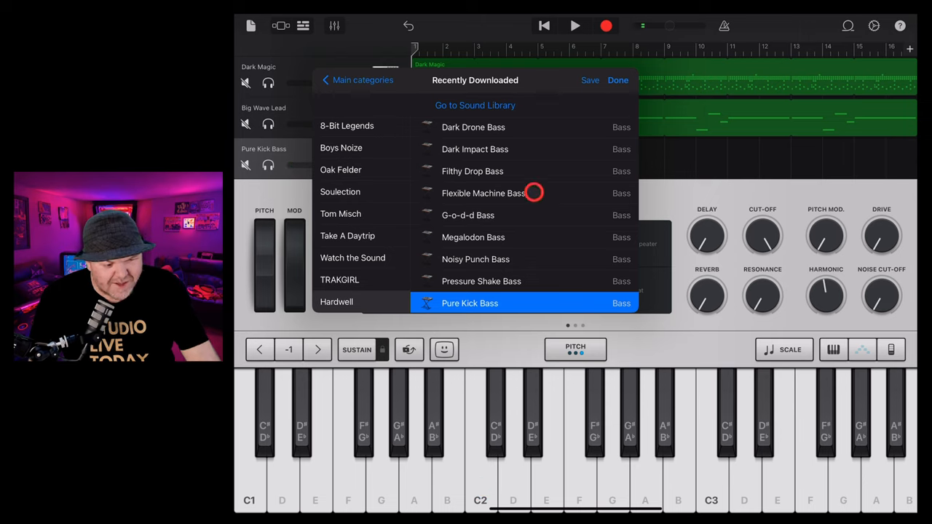
{"action": "scroll", "scroll_direction": "down", "scroll_amount": 3}
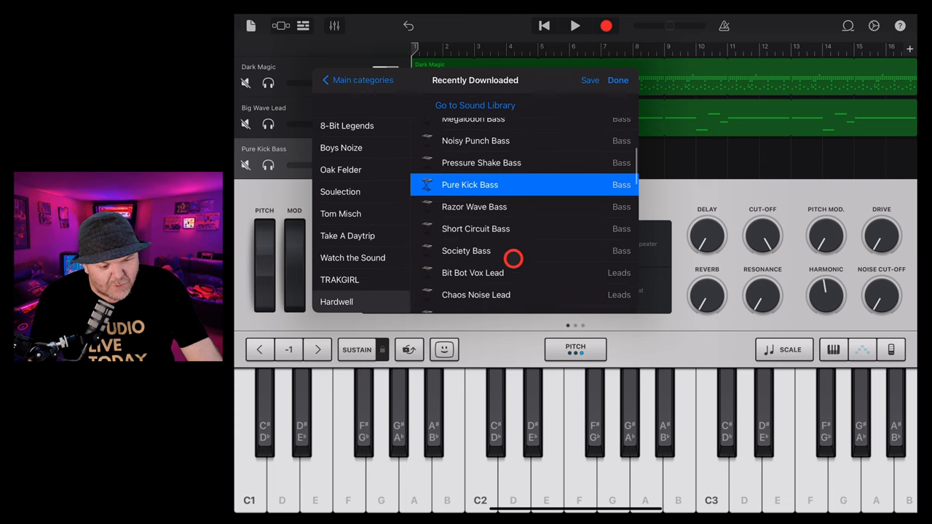
{"action": "left_click", "coordinate": [466, 250]}
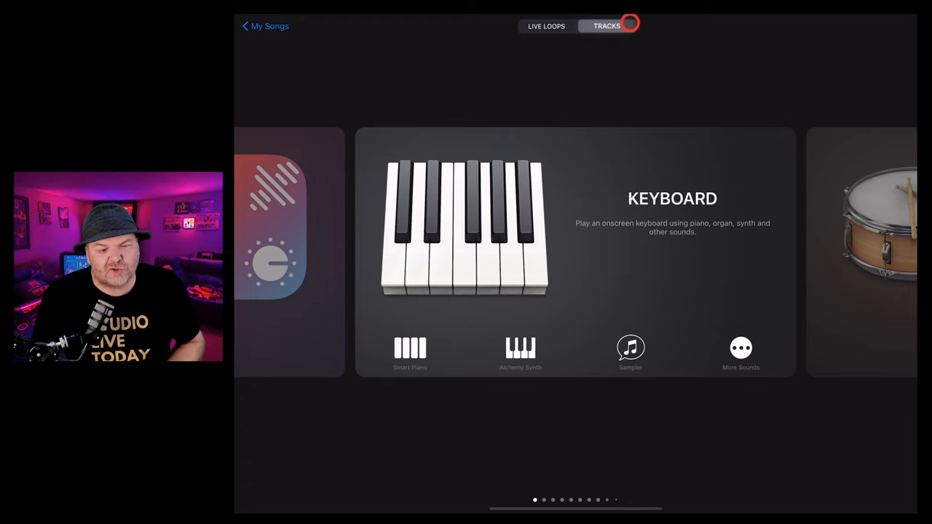
Open the Hardwell Live Loops set and play back the whole song
{"action": "left_click", "coordinate": [546, 27]}
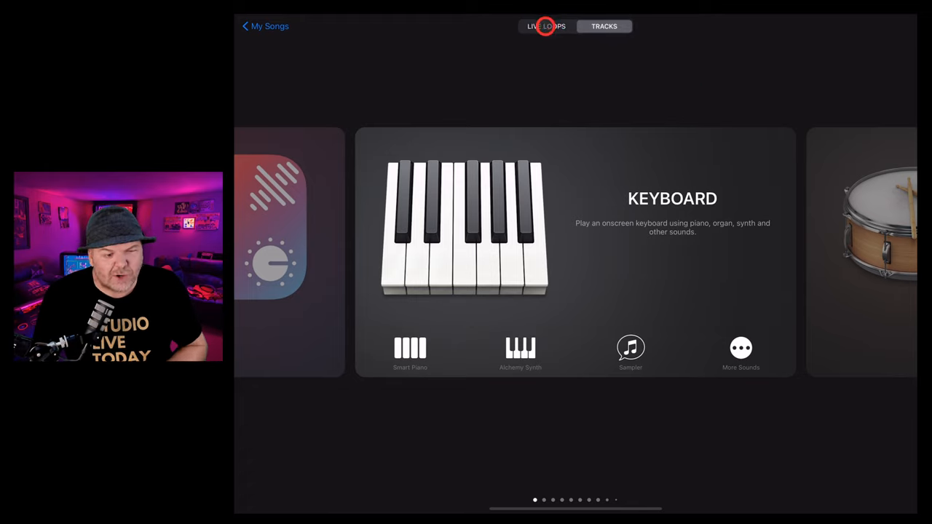
{"action": "left_click", "coordinate": [546, 26]}
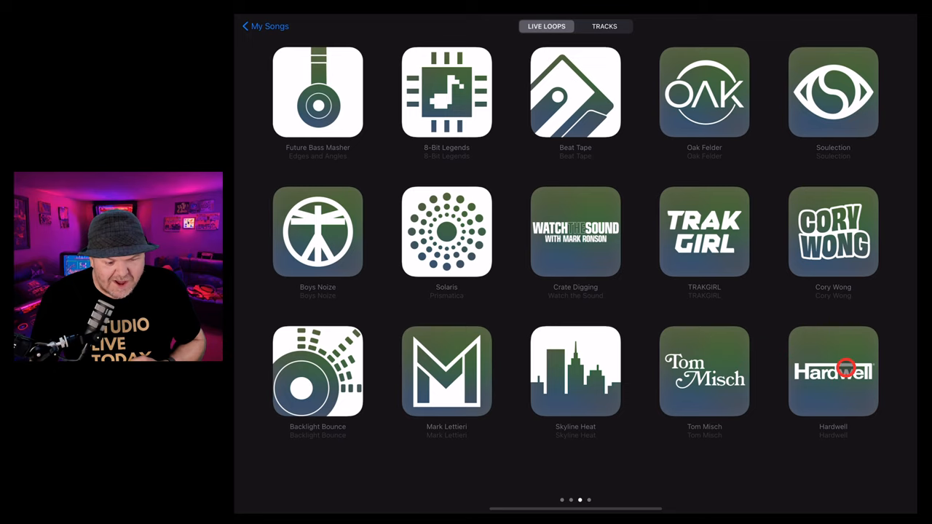
{"action": "left_click", "coordinate": [833, 371]}
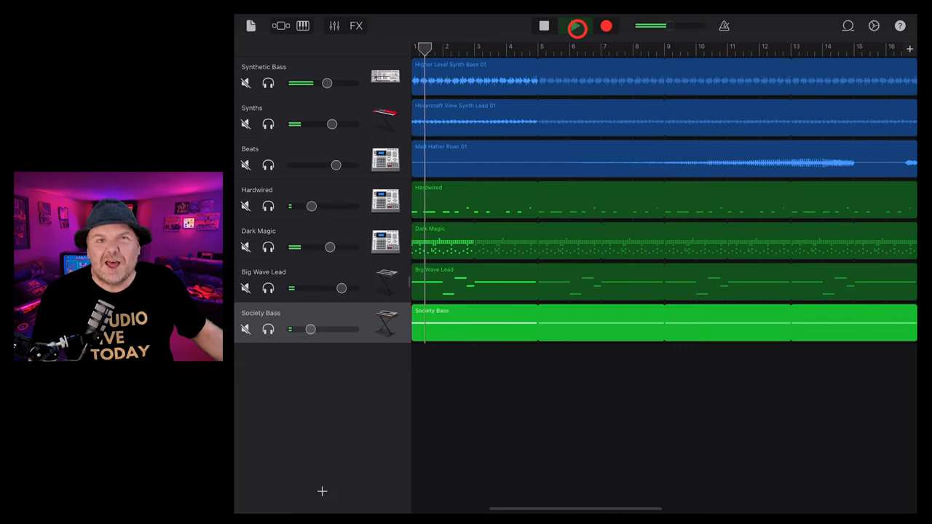
{"action": "left_click", "coordinate": [575, 25]}
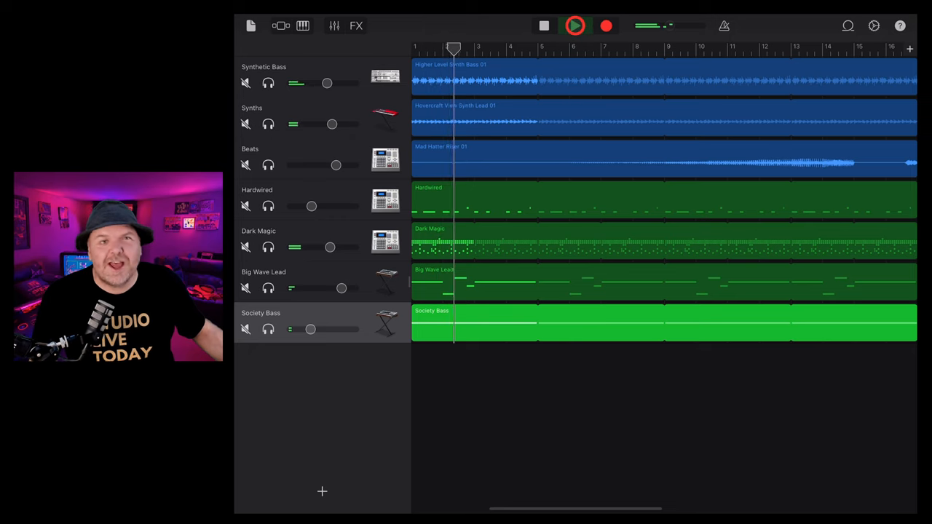